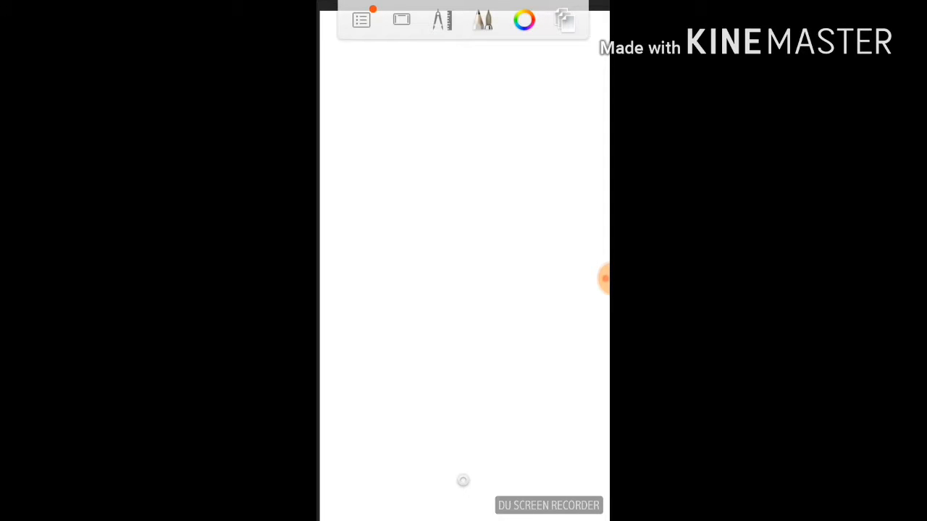
Rough out the character's circular red outlines and bring up the brush library
{"action": "left_click", "coordinate": [483, 20]}
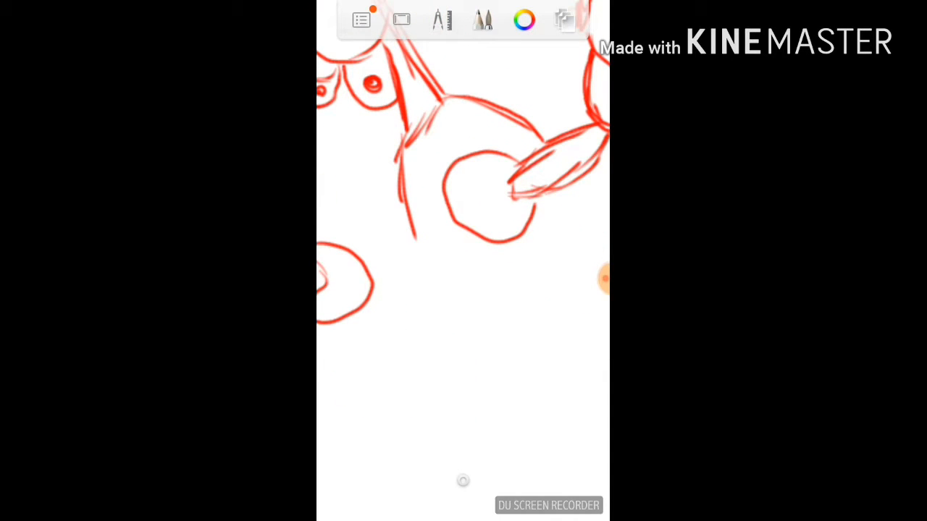
{"action": "left_click_drag", "start_coordinate": [496, 283], "coordinate": [586, 456]}
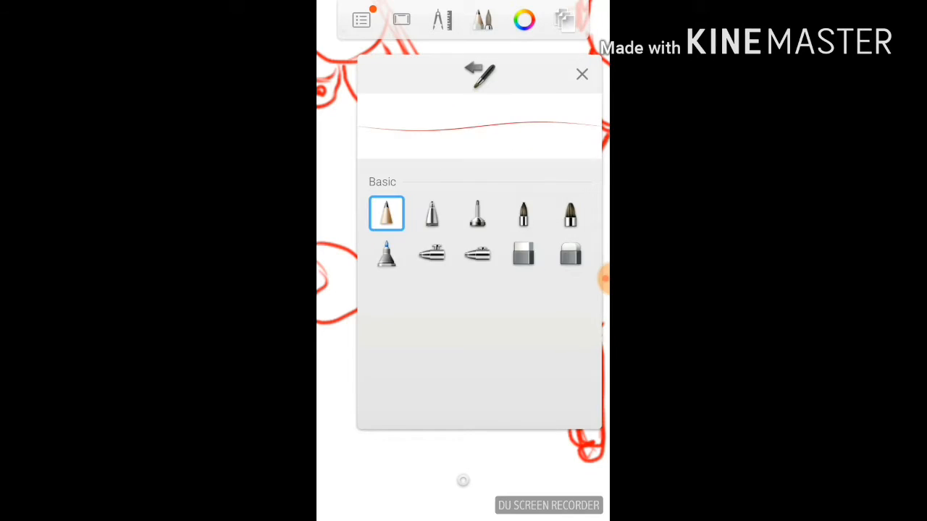
Add a bent limb, the eyes and face, and rounded hands to the red sketch
{"action": "left_click", "coordinate": [581, 74]}
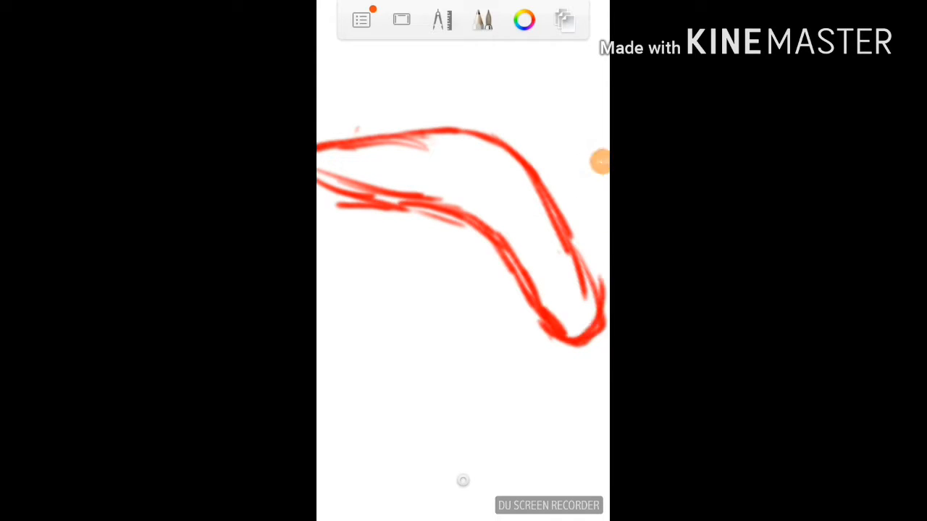
{"action": "left_click_drag", "start_coordinate": [478, 144], "coordinate": [500, 239]}
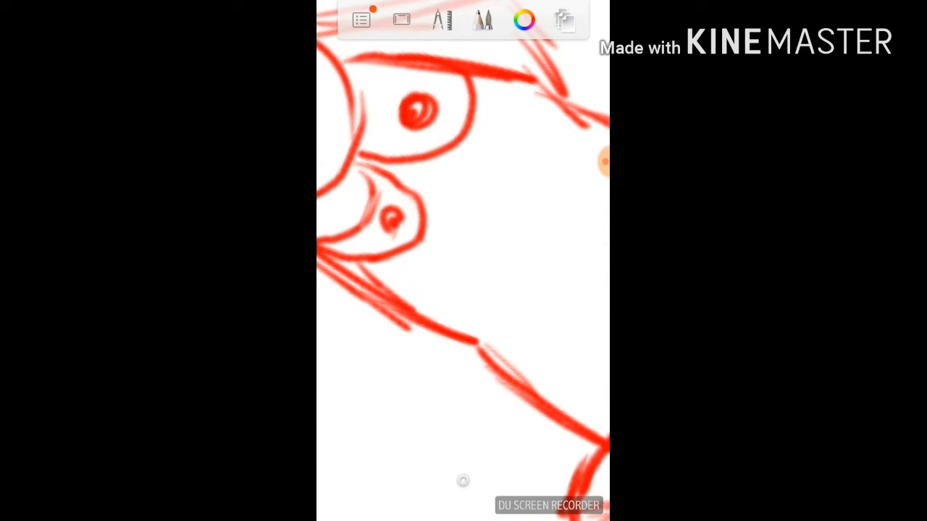
{"action": "left_click_drag", "start_coordinate": [507, 87], "coordinate": [471, 304]}
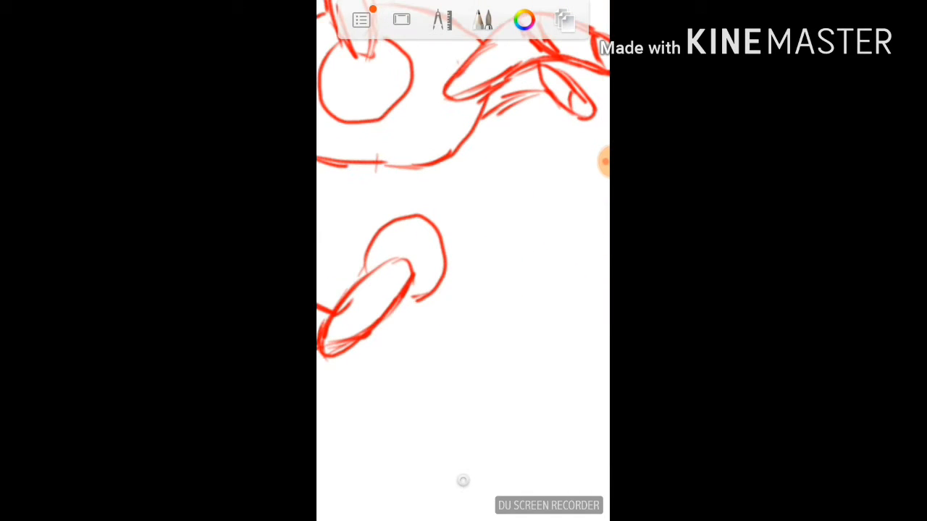
{"action": "left_click_drag", "start_coordinate": [485, 116], "coordinate": [449, 260]}
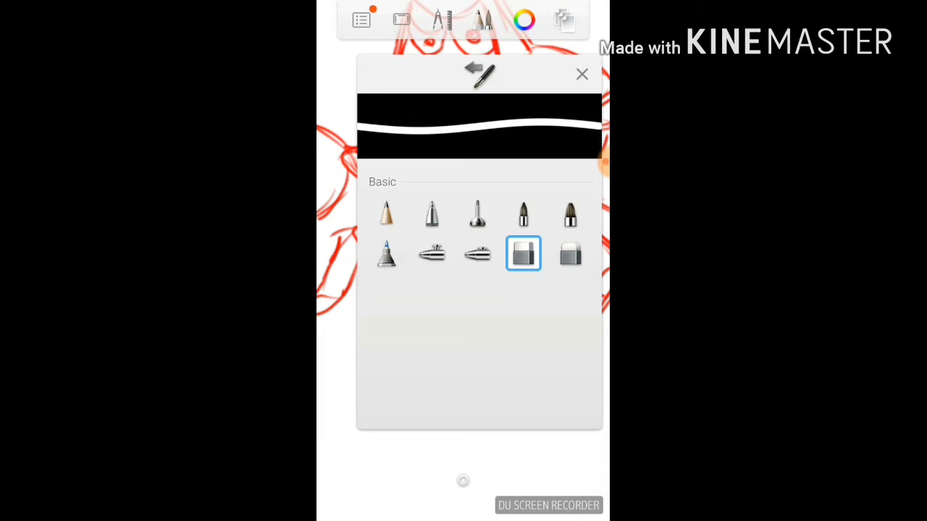
{"action": "left_click", "coordinate": [581, 74]}
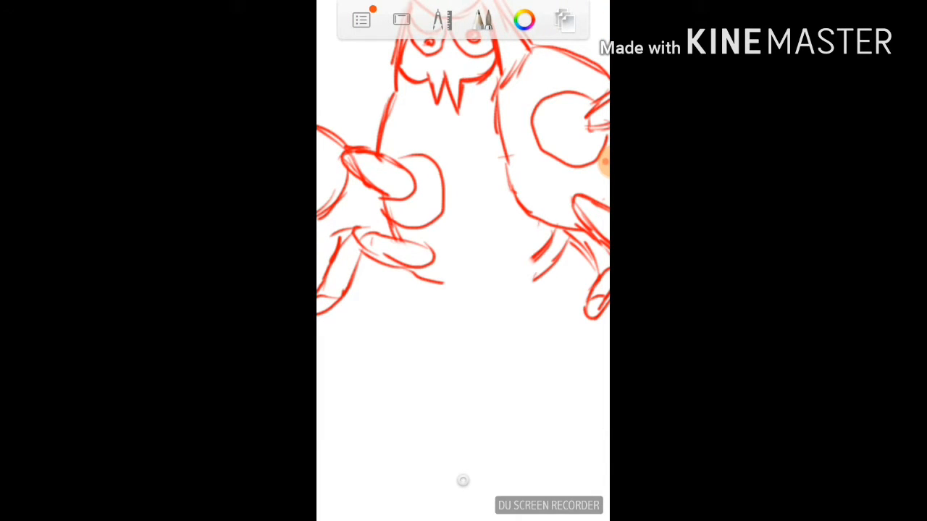
{"action": "left_click_drag", "start_coordinate": [391, 65], "coordinate": [434, 152]}
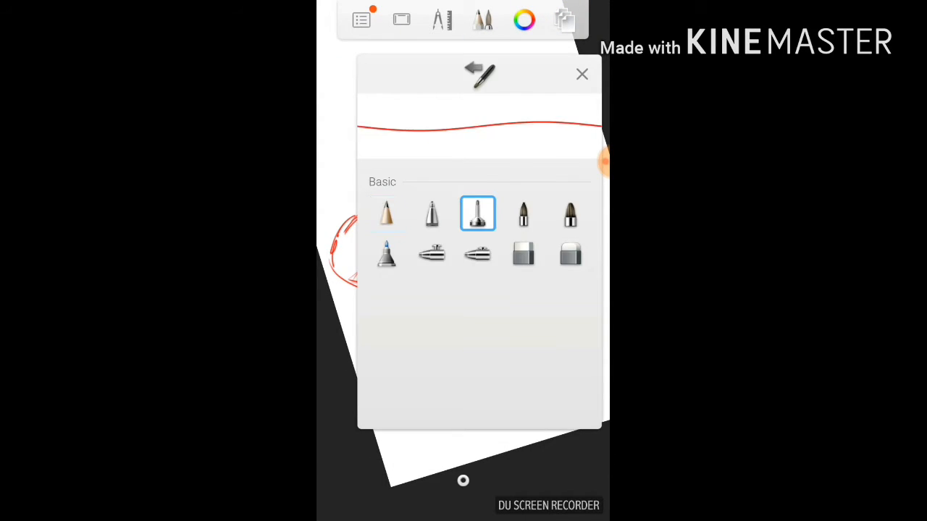
{"action": "left_click", "coordinate": [582, 74]}
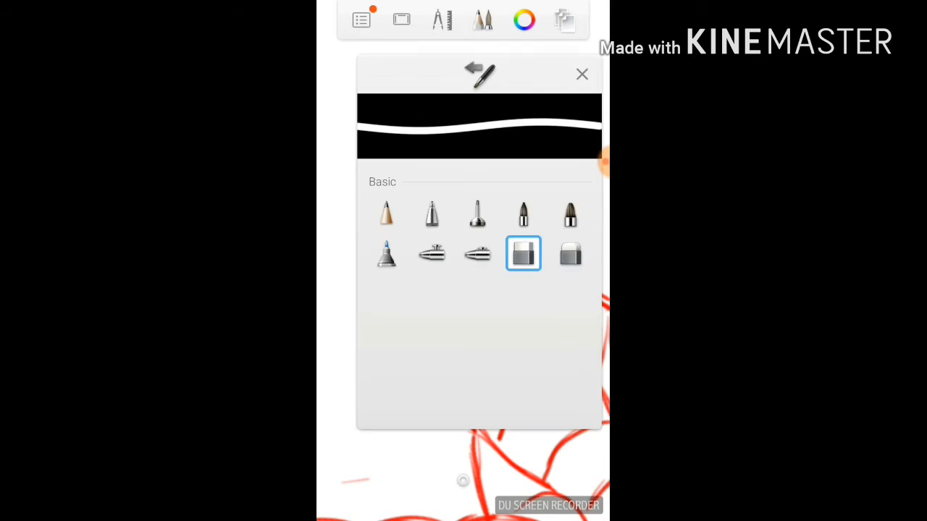
Return to the canvas with the black marker, consulting the brush library once more before inking
{"action": "left_click", "coordinate": [582, 73]}
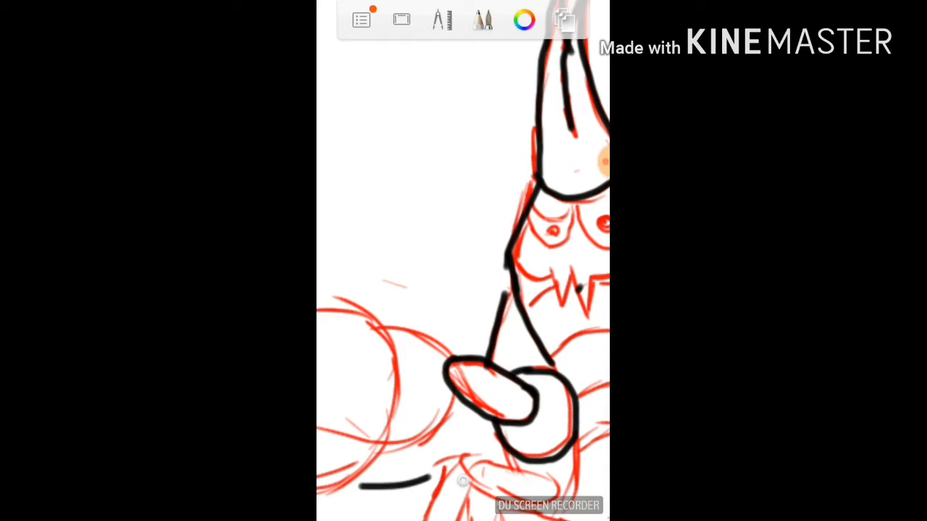
{"action": "left_click", "coordinate": [483, 19]}
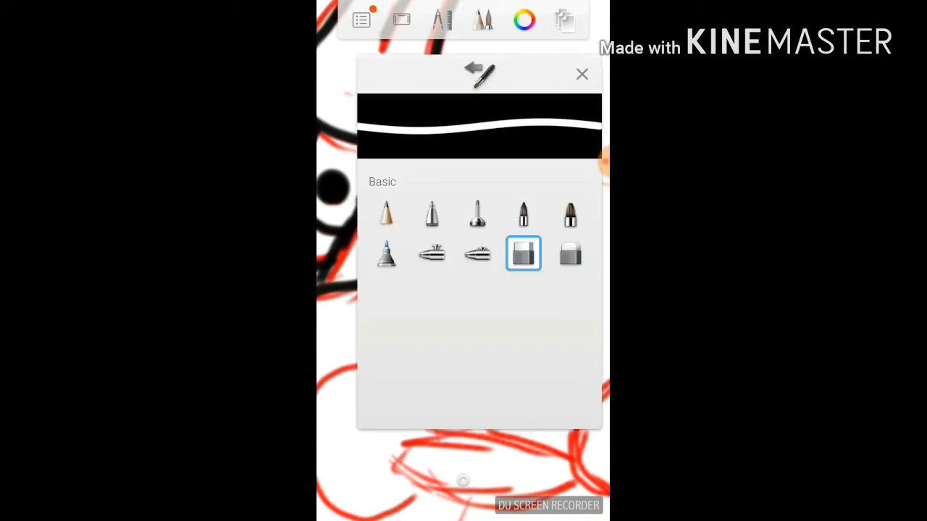
{"action": "left_click", "coordinate": [581, 73]}
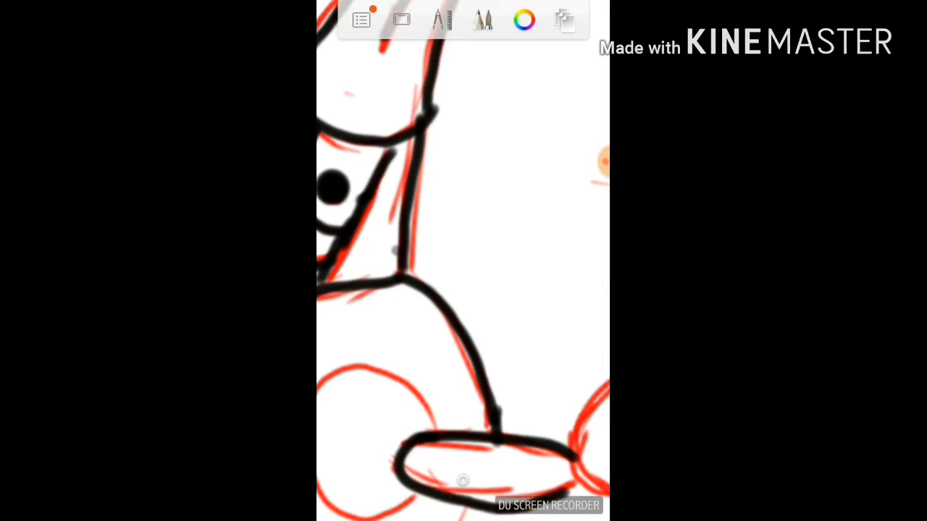